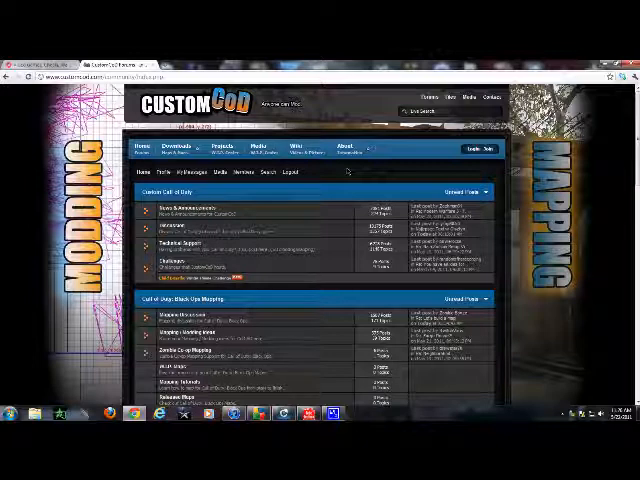
mouse_move(345, 170)
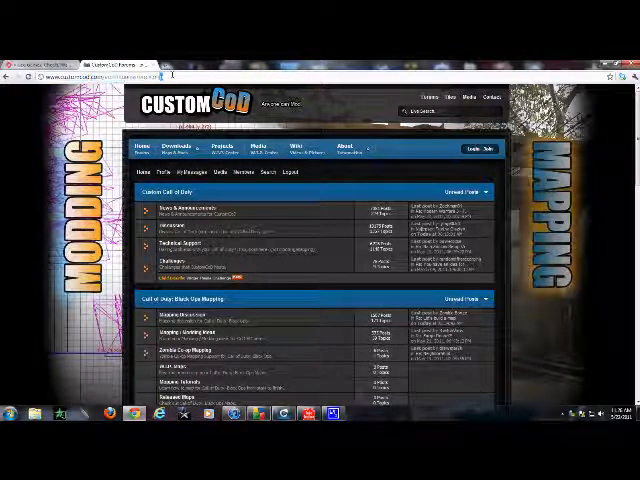
Browse the Nazi Zombie Maps downloads list on CustomCoD
click(181, 148)
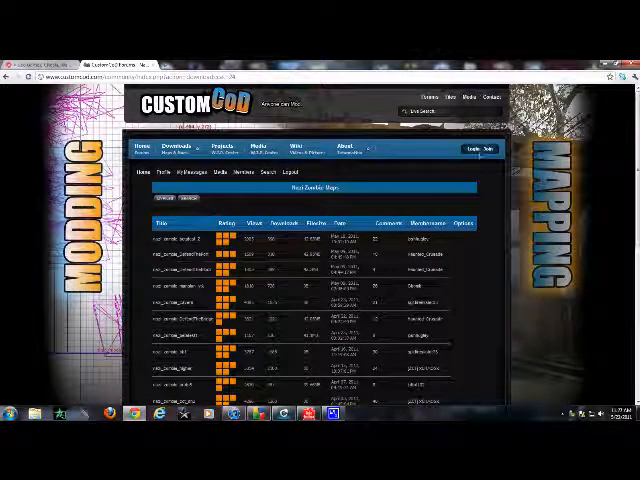
scroll(down, 3)
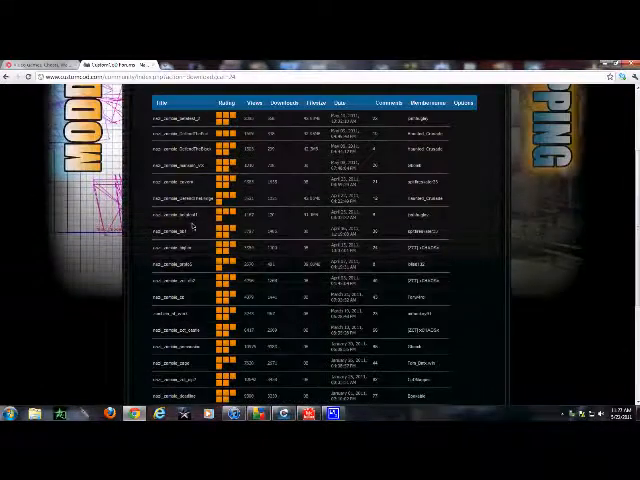
scroll(down, 3)
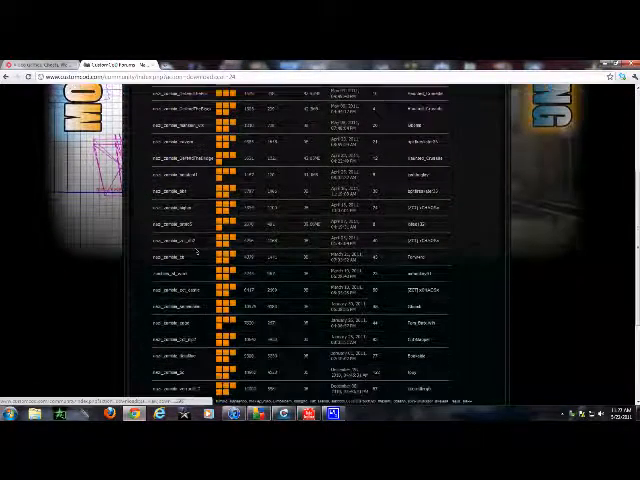
scroll(down, 3)
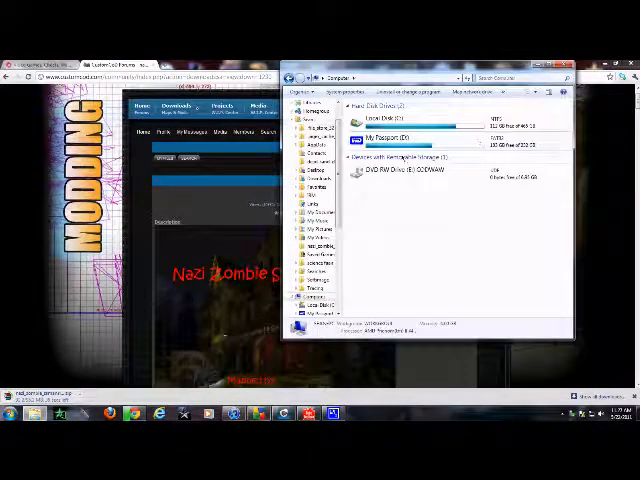
Navigate from Local Disk (C:) to the AppData Local Activision CoDWaW folder
double_click(390, 127)
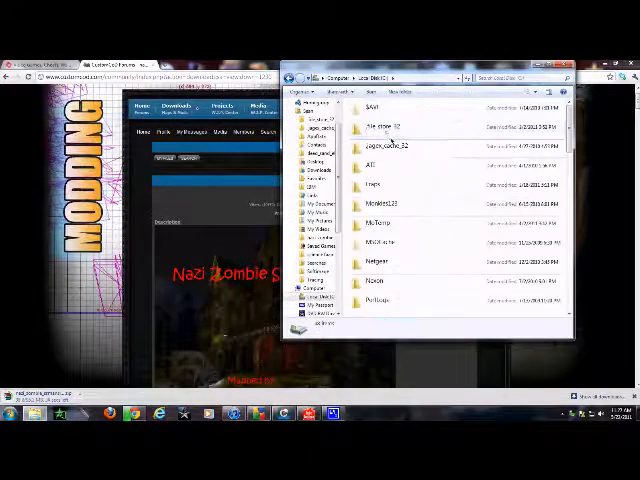
scroll(down, 3)
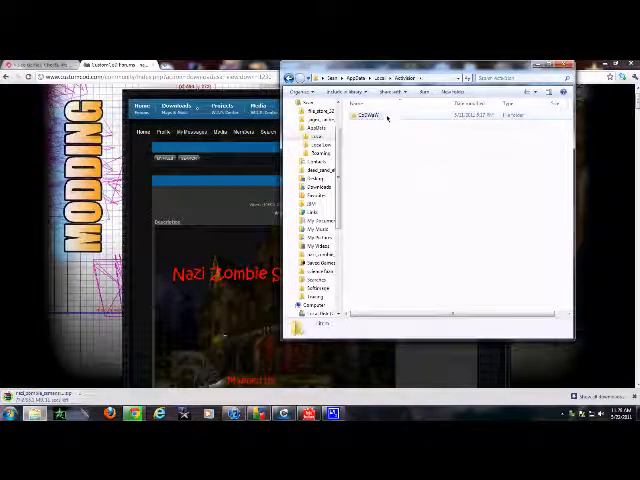
double_click(366, 117)
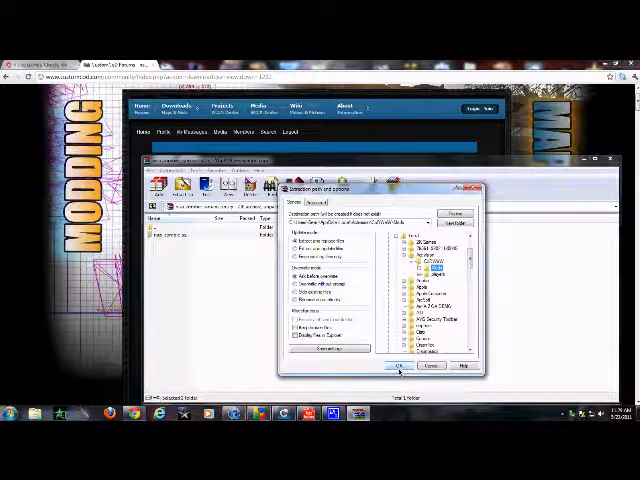
Extract the map zip into the CoDWaW mods folder with WinRAR
click(398, 367)
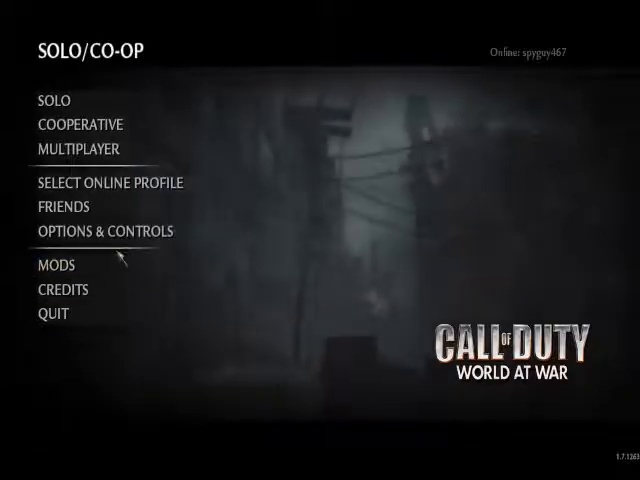
Open the Mods list from the Solo/Co-op main menu
click(53, 264)
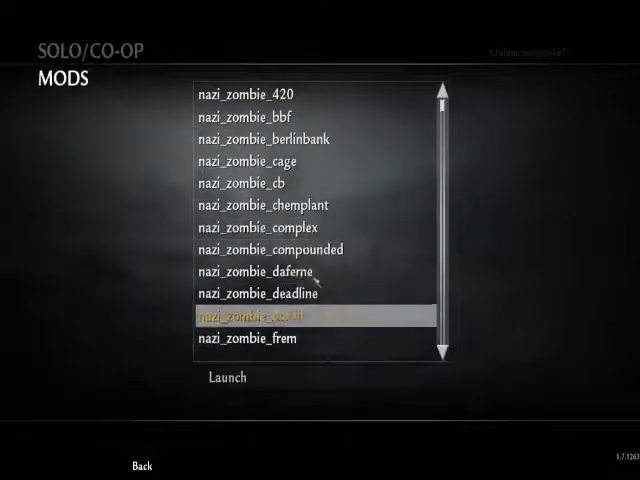
Select nazi_zombie_ssmansion in the mod list and launch it
scroll(down, 3)
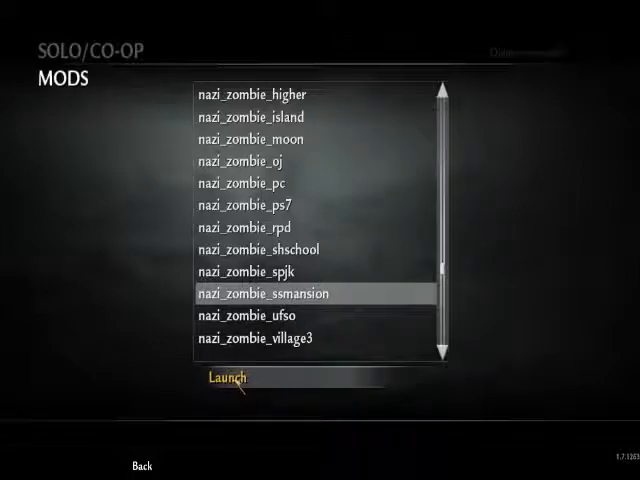
click(230, 378)
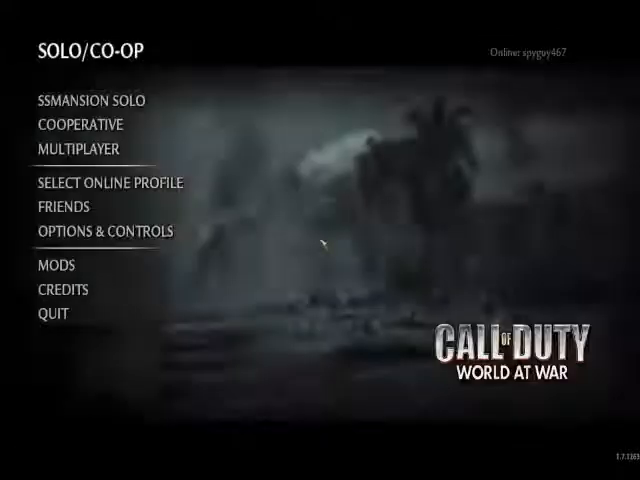
mouse_move(62, 208)
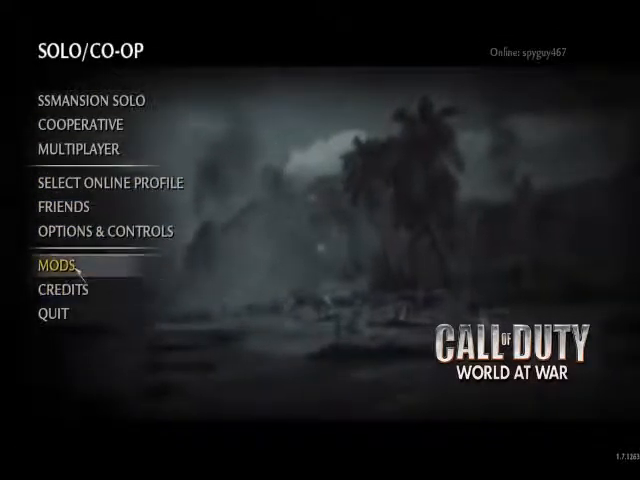
Reopen the Mods list and select a mod entry
click(57, 267)
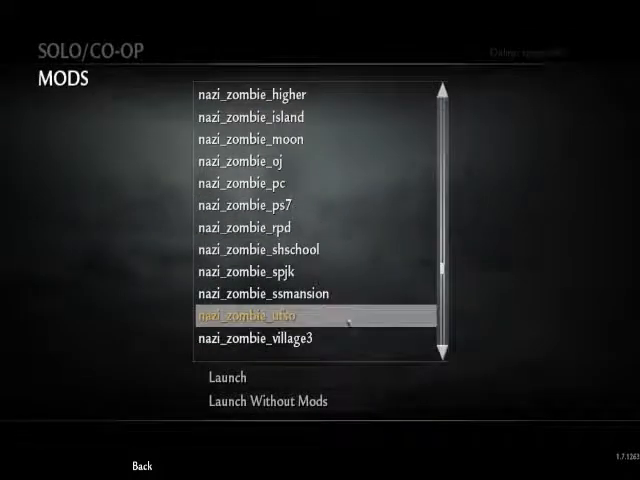
click(270, 293)
text(devmap)
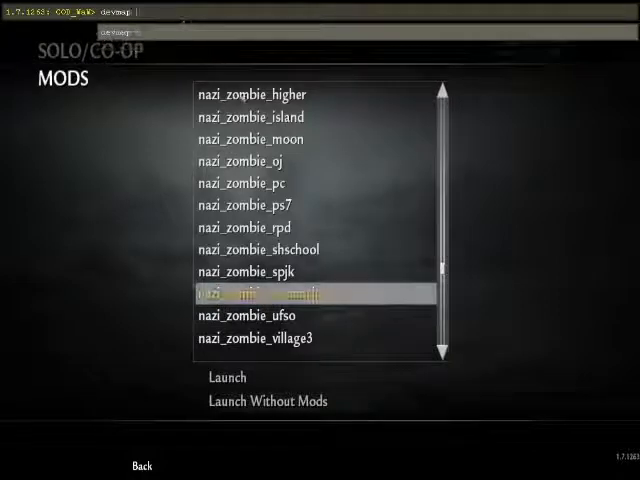
Type 'nazi' into the developer console
text(nazi)
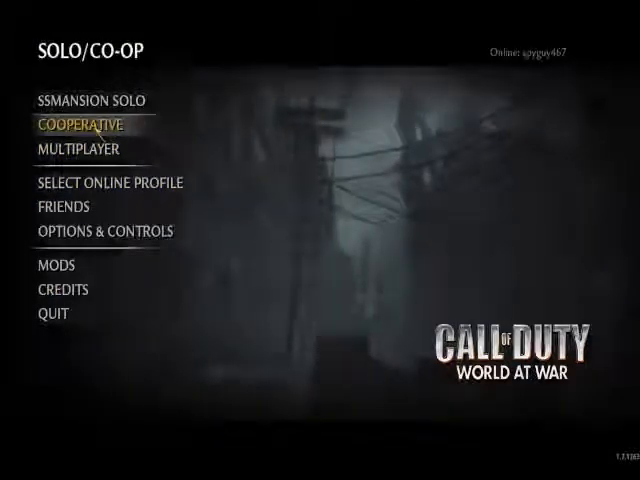
Host an online co-op SS Mansion lobby and open the friend invite list
click(85, 125)
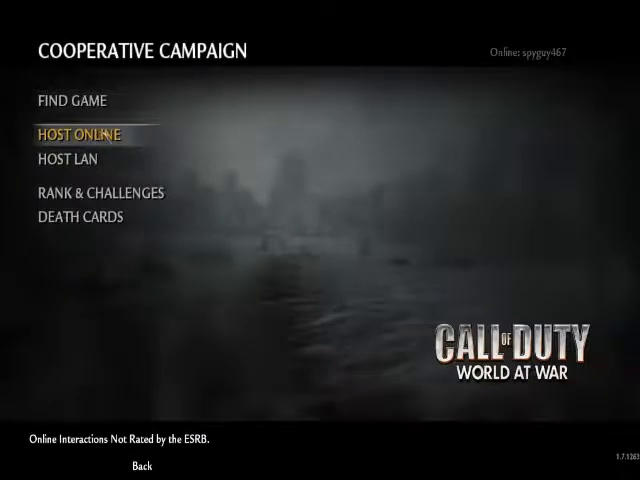
click(84, 134)
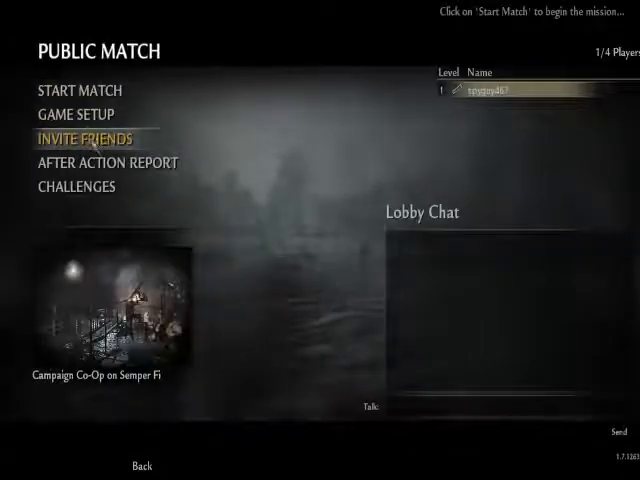
click(72, 111)
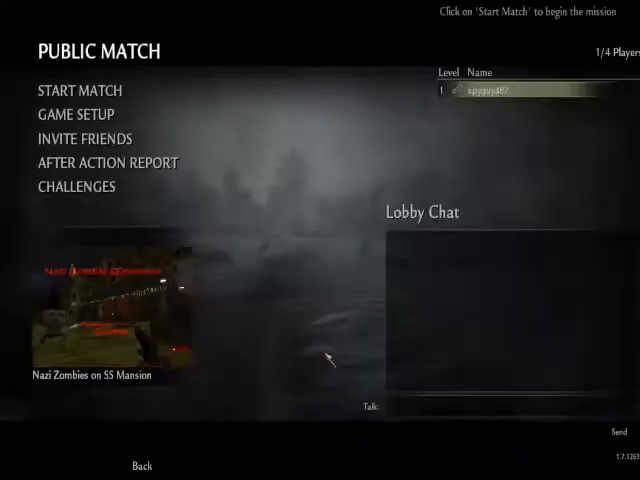
click(89, 138)
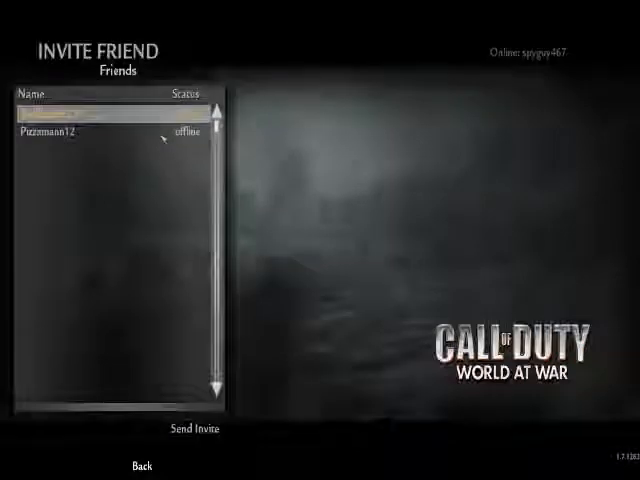